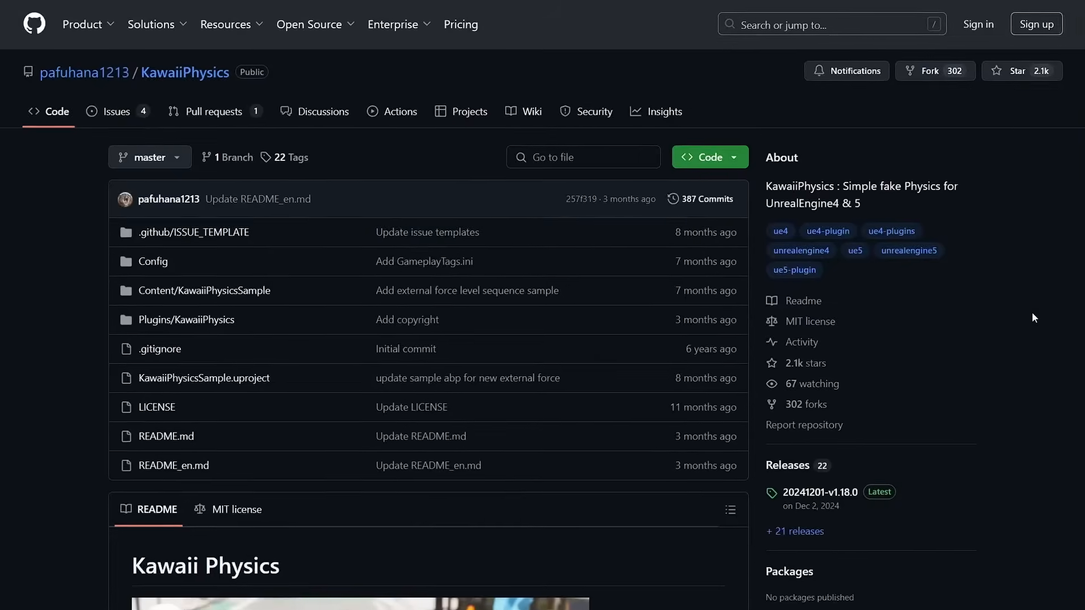
- Run the sample level and check BP_GrayChan's Anim Class in Details
{"action": "left_click", "coordinate": [710, 157]}
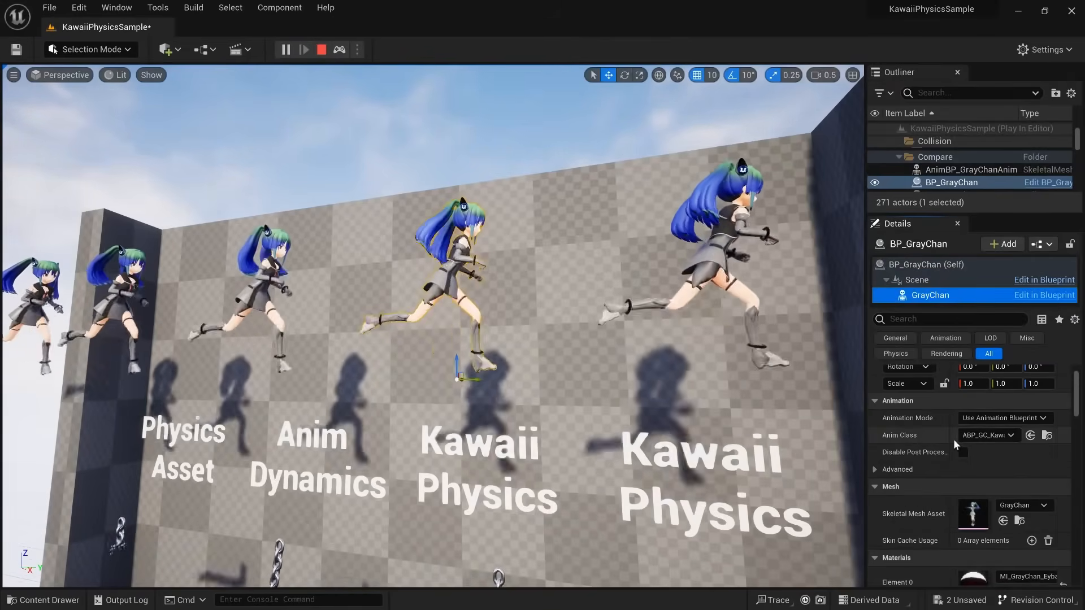
- Review ABP_GC_KawaiiPhysics' Warm Up function, then its AnimGraph with the Kawaii Physics nodes
{"action": "left_click", "coordinate": [43, 599]}
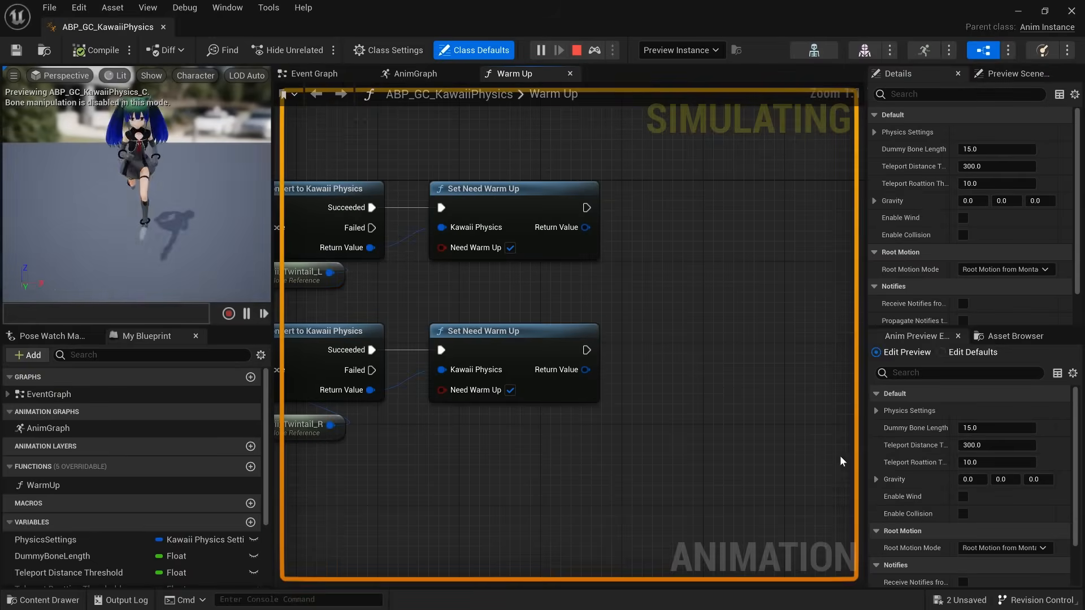
{"action": "scroll", "scroll_direction": "down", "scroll_amount": 3}
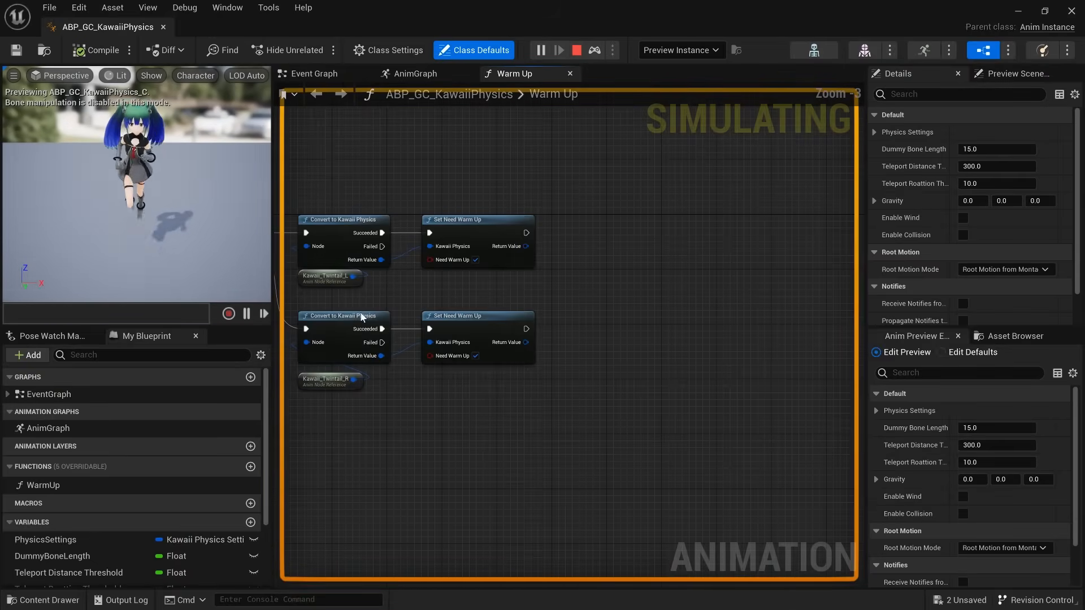
{"action": "left_click", "coordinate": [413, 73]}
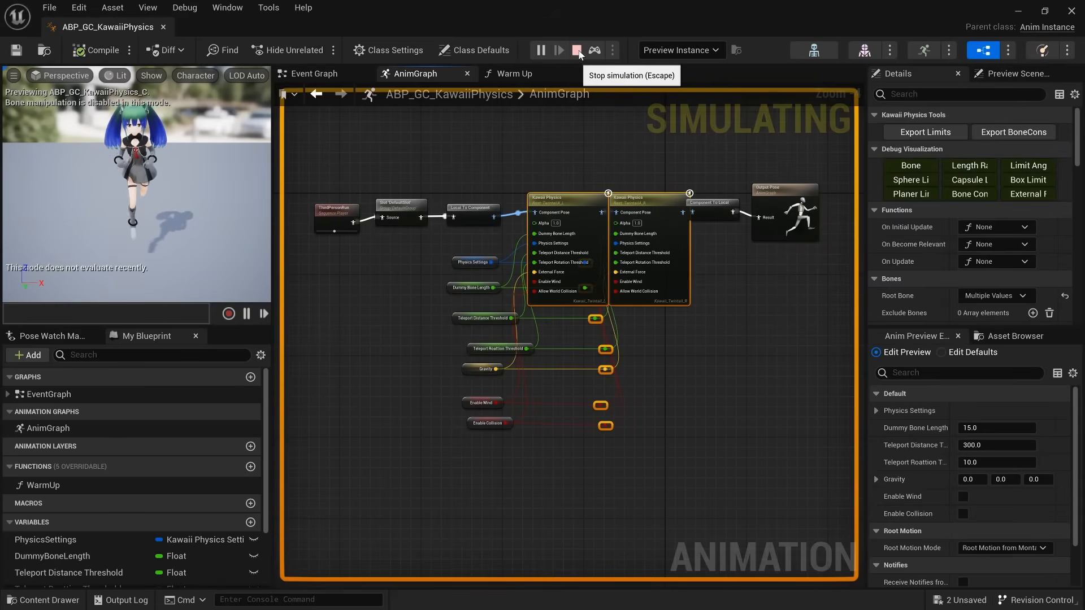
- Add a Kawaii Physics node rooted at TwintailA_R tagged Kawaii_Twintail_R and compile
{"action": "left_click", "coordinate": [576, 50]}
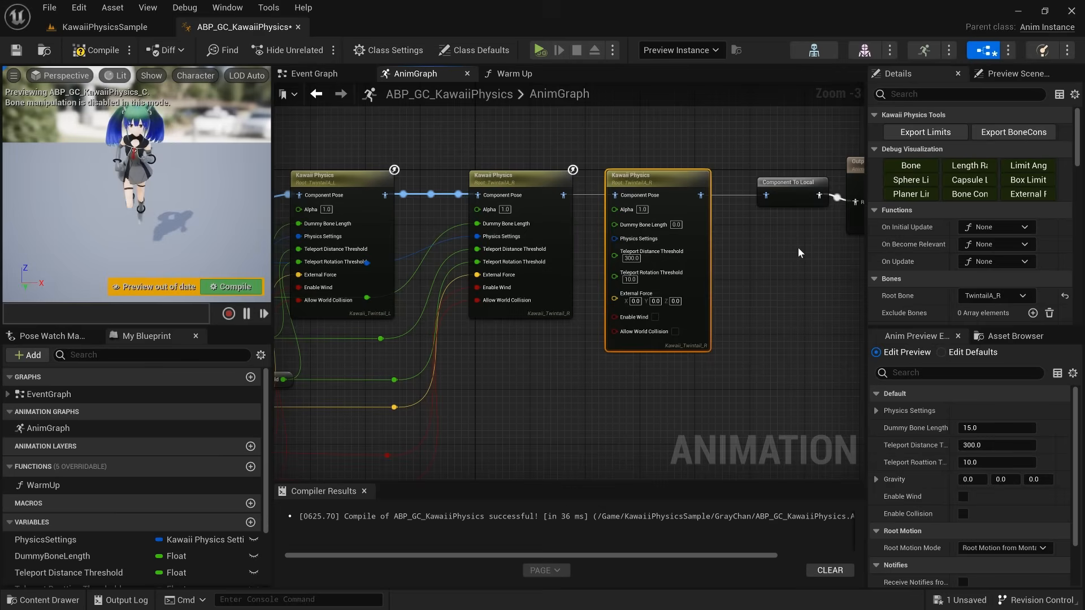
{"action": "left_click", "coordinate": [992, 295]}
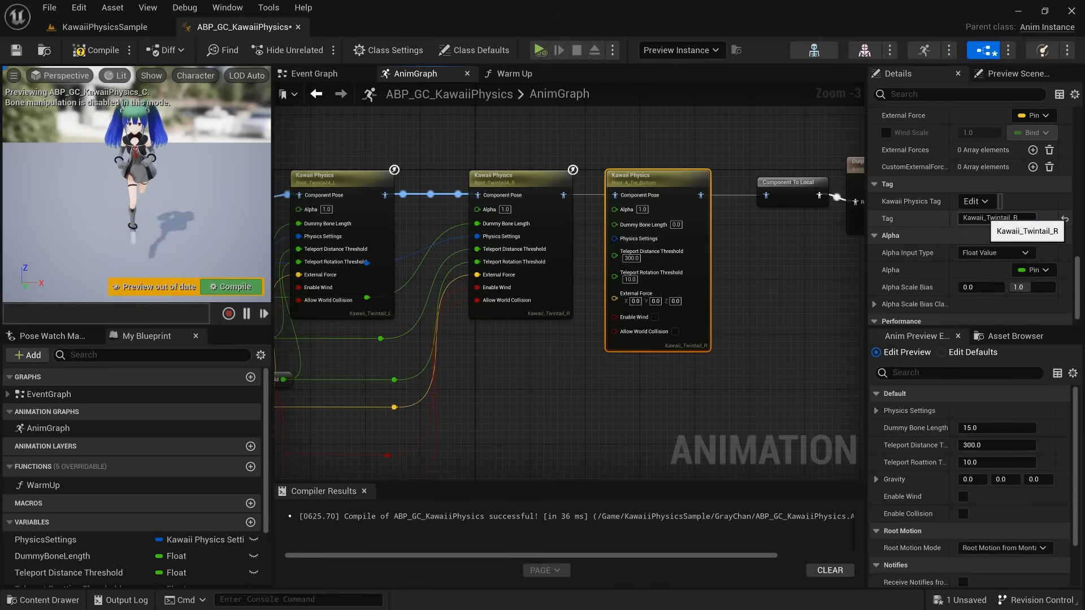
{"action": "left_click", "coordinate": [102, 50]}
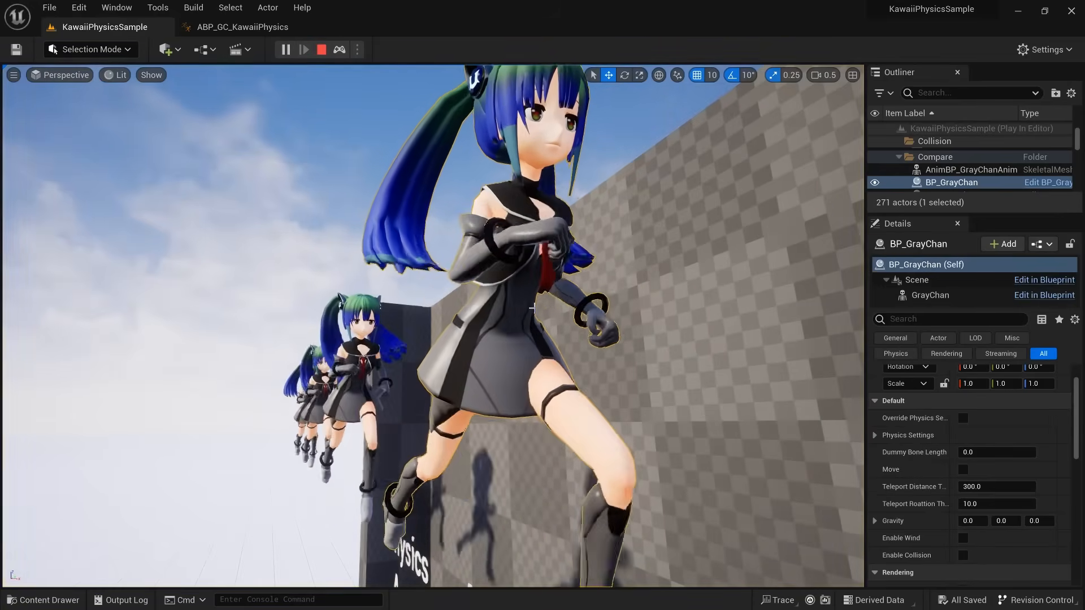
- Add a necktie Kawaii Physics node rooted at A_Tie_Bottom, test in play, then stop the session
{"action": "left_click", "coordinate": [238, 26]}
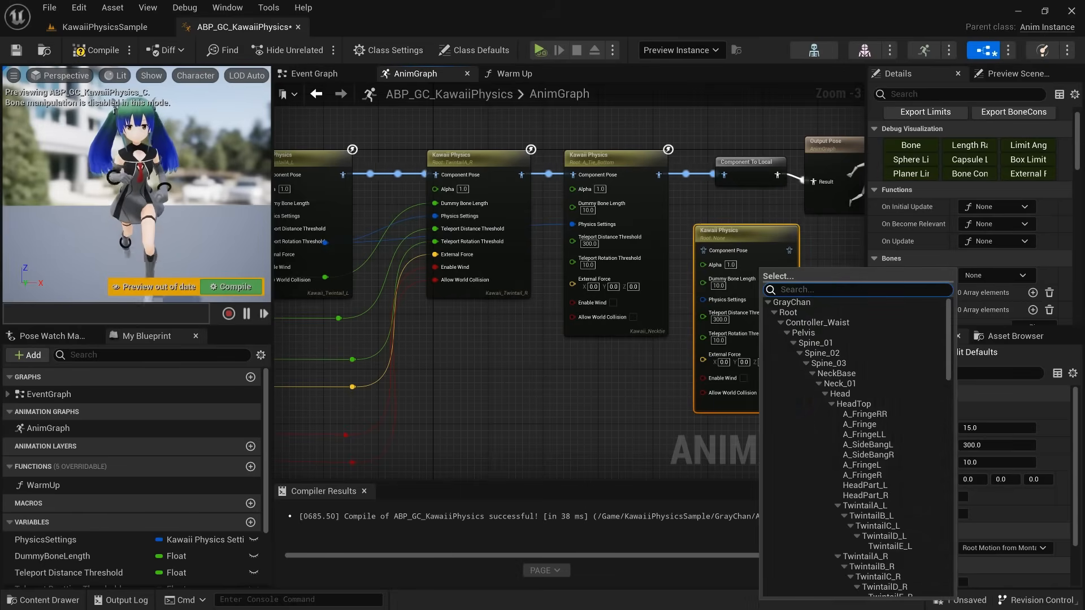
{"action": "type", "text": "brea"}
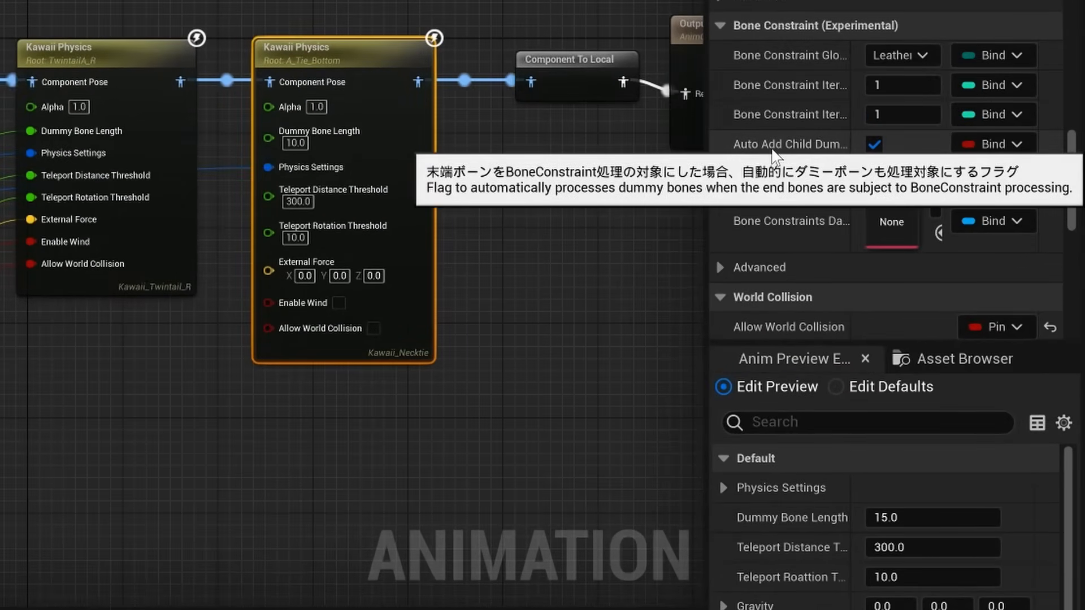
{"action": "mouse_move", "coordinate": [789, 174]}
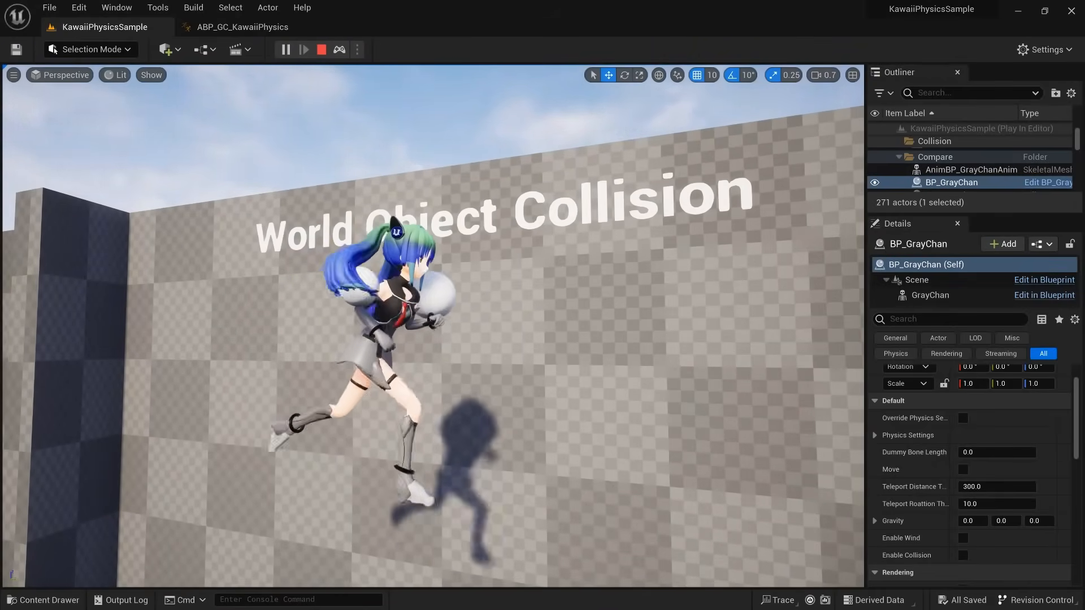
{"action": "left_click", "coordinate": [286, 49]}
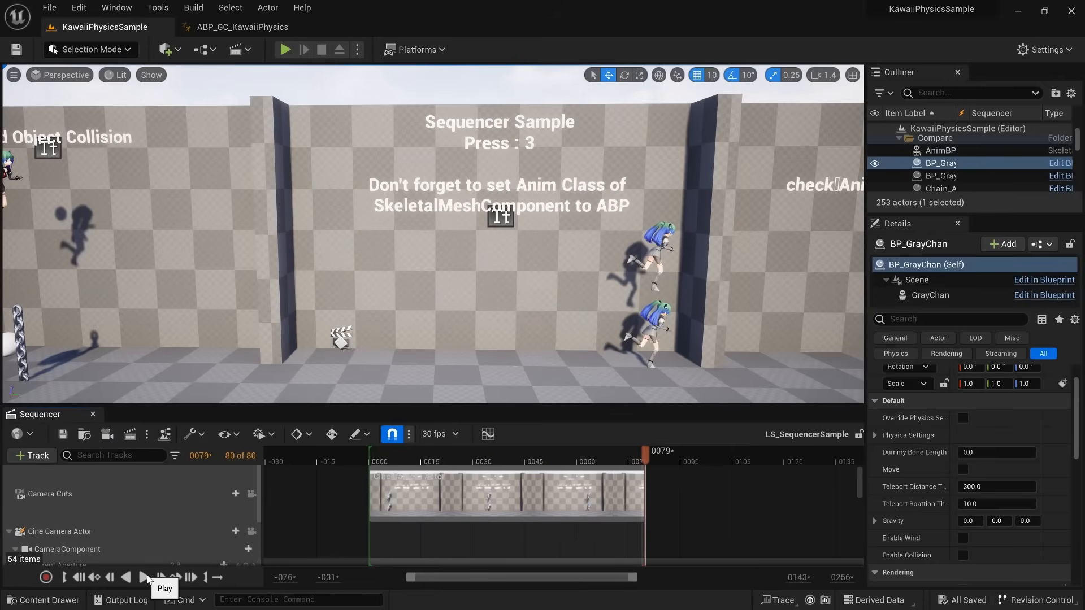
- Play back LS_SequencerSample and save ABP_GC_KawaiiPhysics
{"action": "left_click", "coordinate": [284, 49]}
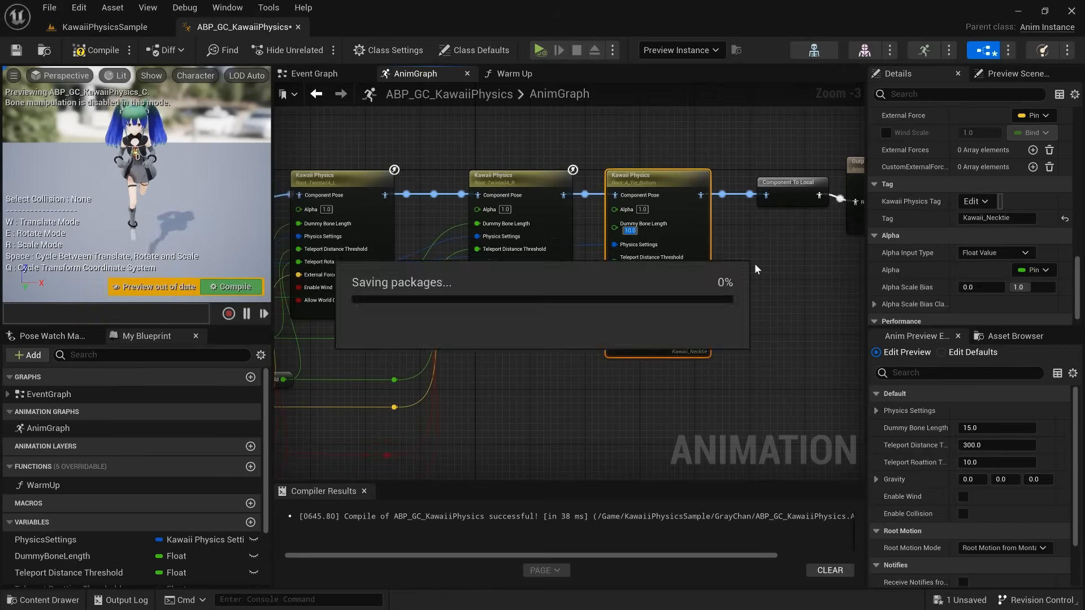
- Add the Third Person content pack to the project and bring up BP_ThirdPersonCharacter
{"action": "left_click", "coordinate": [104, 26]}
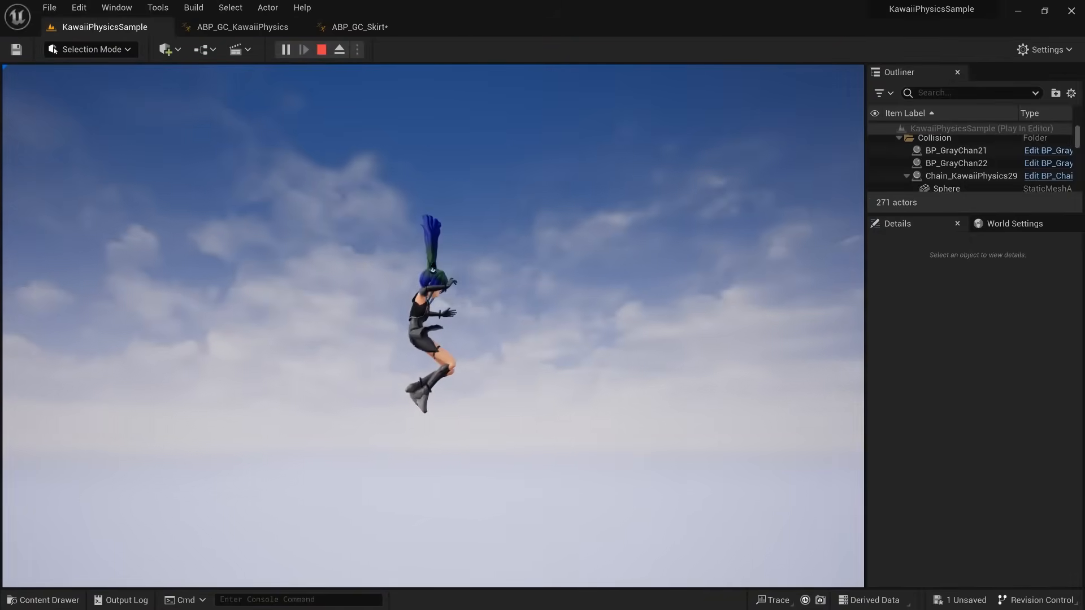
{"action": "left_click", "coordinate": [321, 49]}
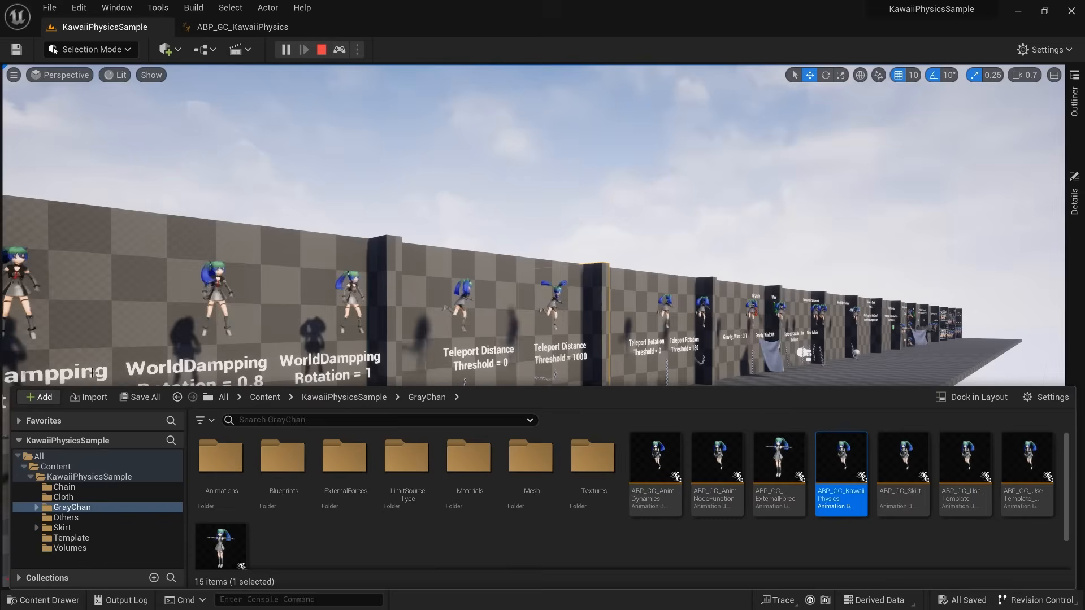
{"action": "left_click", "coordinate": [37, 397]}
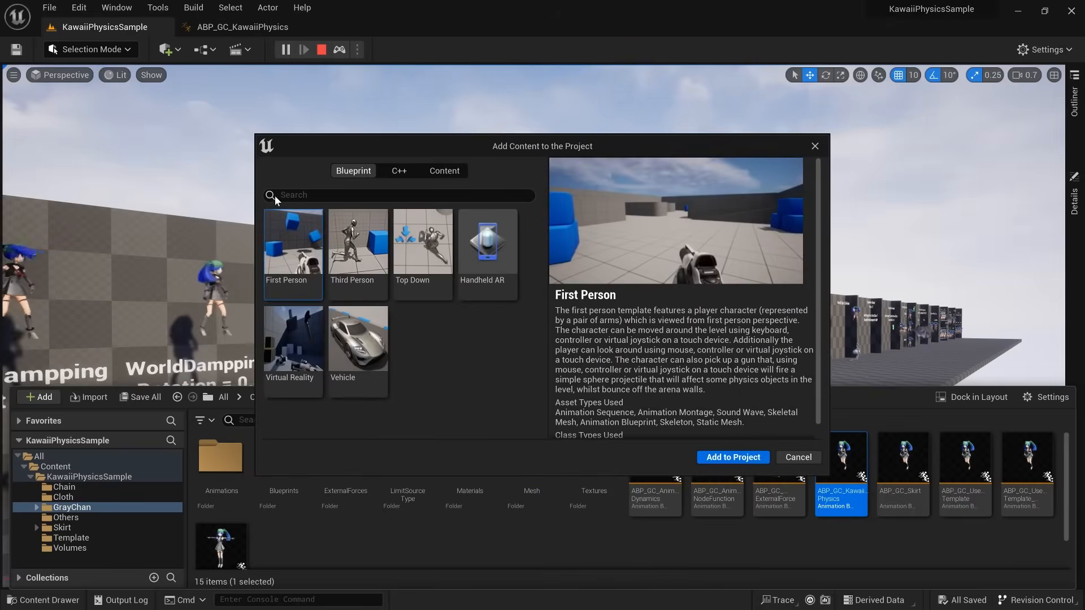
{"action": "left_click", "coordinate": [358, 245]}
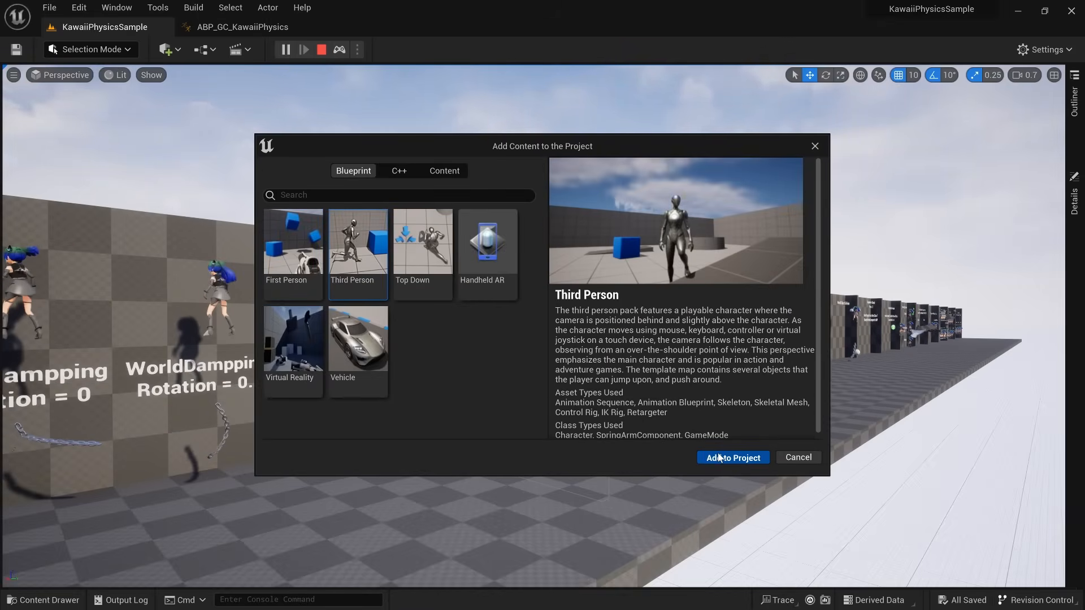
{"action": "left_click", "coordinate": [731, 457]}
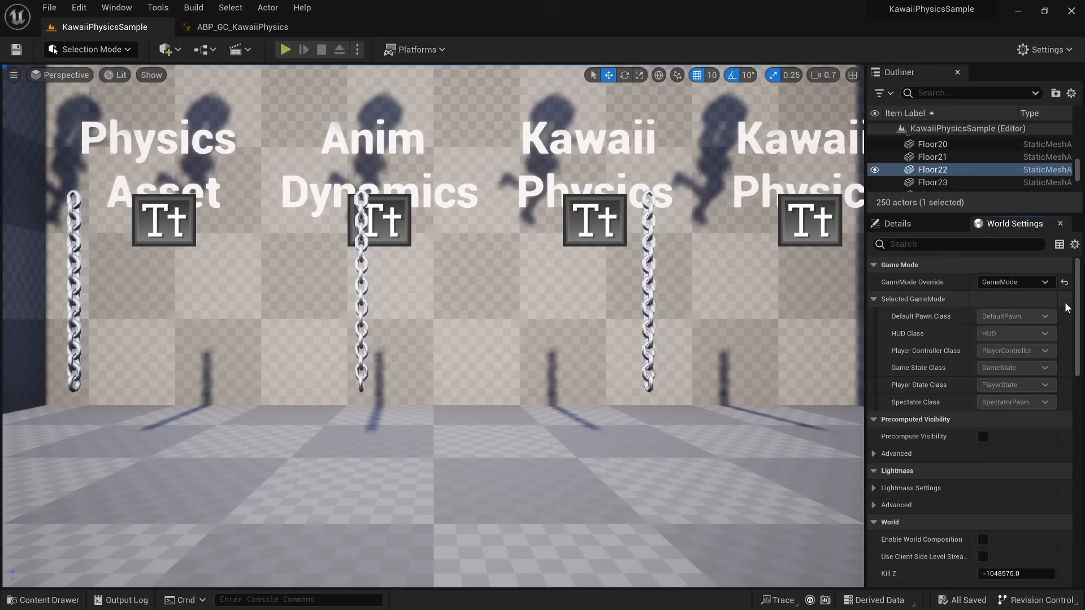
{"action": "left_click", "coordinate": [1013, 281]}
{"action": "type", "text": "gra"}
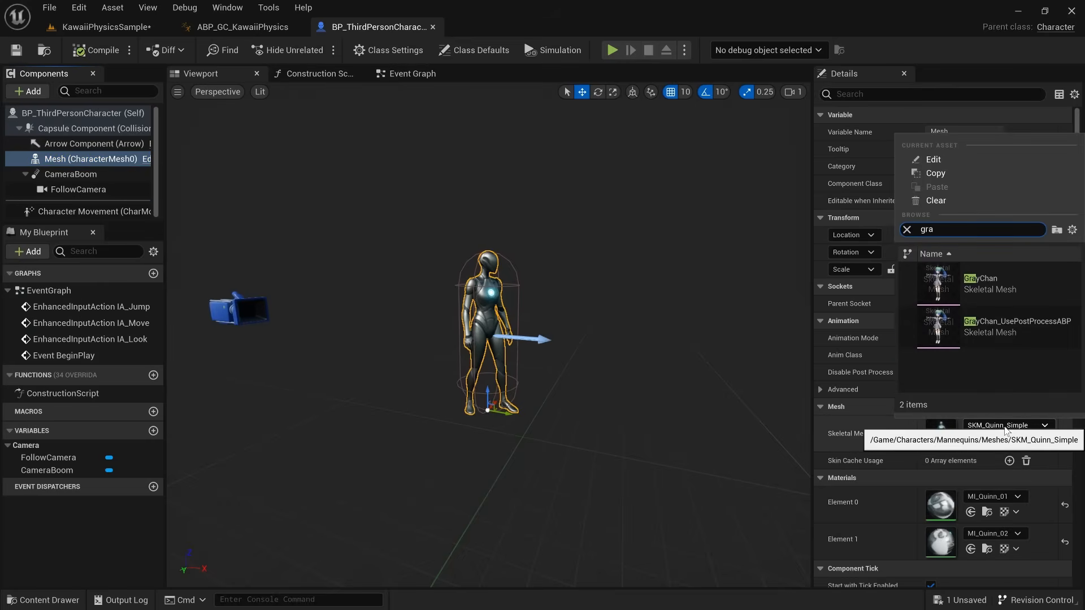
- Give BP_ThirdPersonCharacter the GrayChan mesh and ABP_GC_KawaiiPhysics anim class, compiled
{"action": "left_click", "coordinate": [980, 283]}
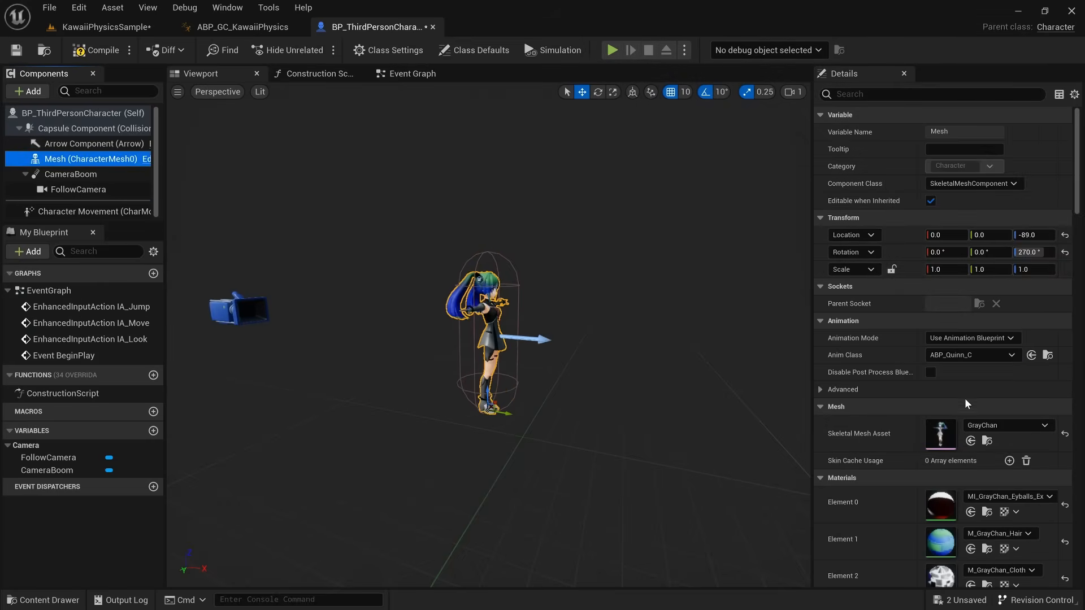
{"action": "left_click", "coordinate": [972, 354]}
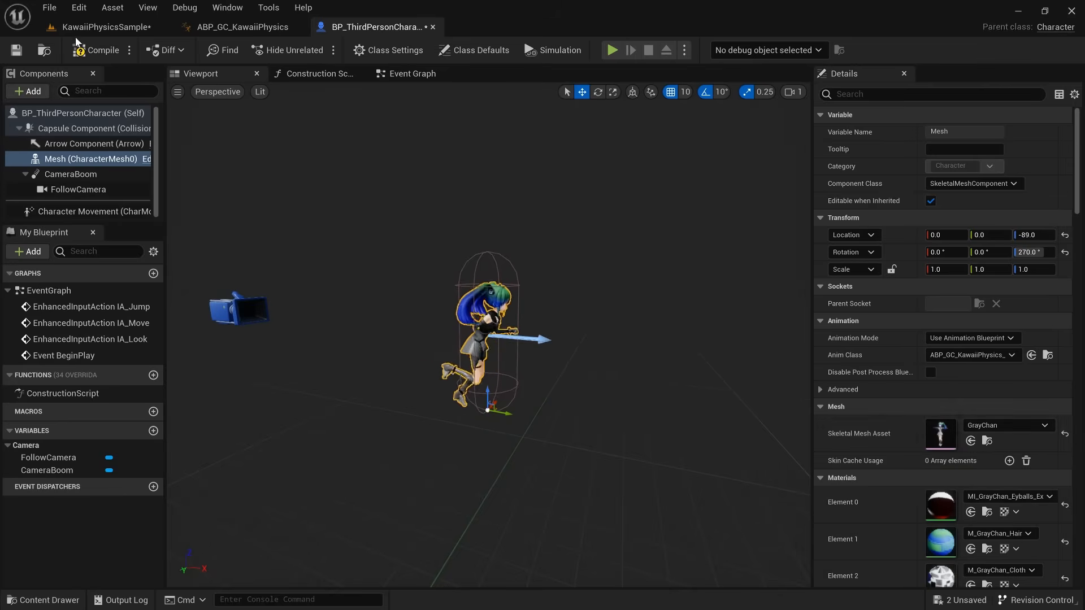
{"action": "left_click", "coordinate": [102, 49]}
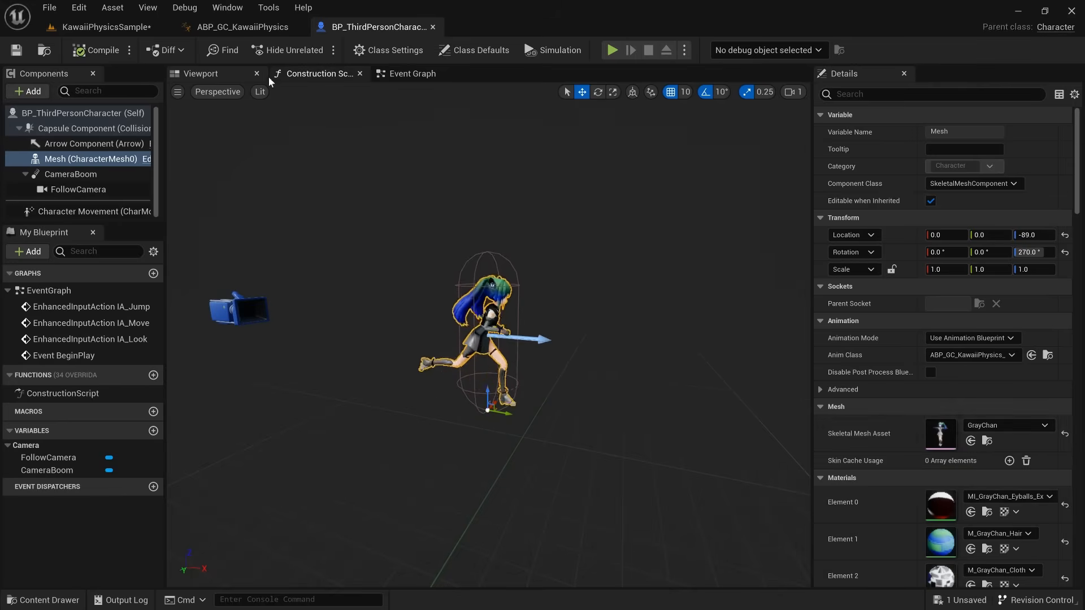
- Check the Kawaii Physics AnimGraph and play the level as GrayChan
{"action": "left_click", "coordinate": [242, 26]}
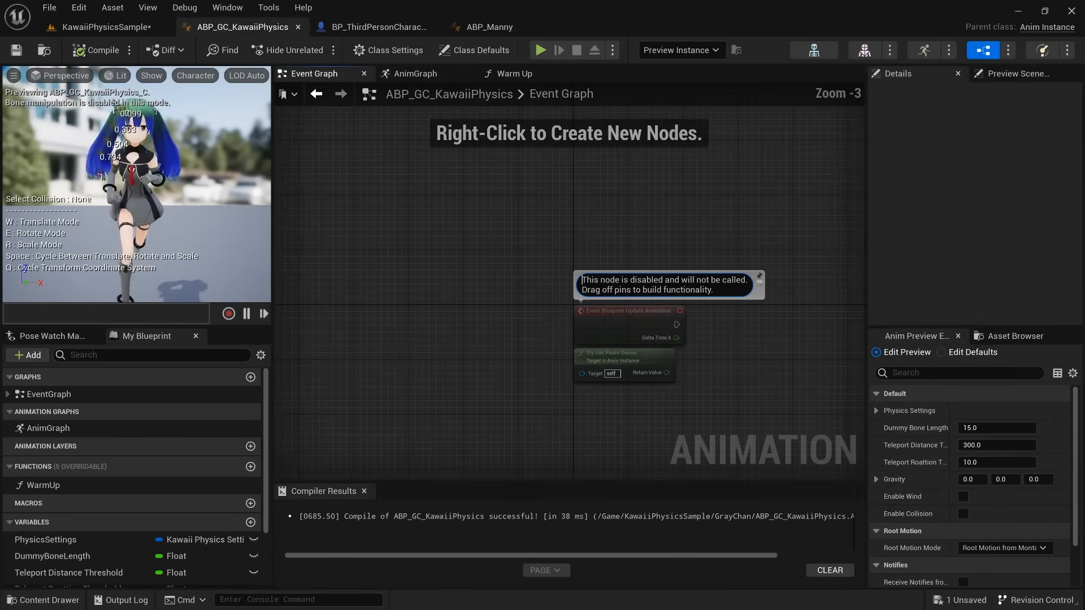
{"action": "left_click", "coordinate": [413, 74]}
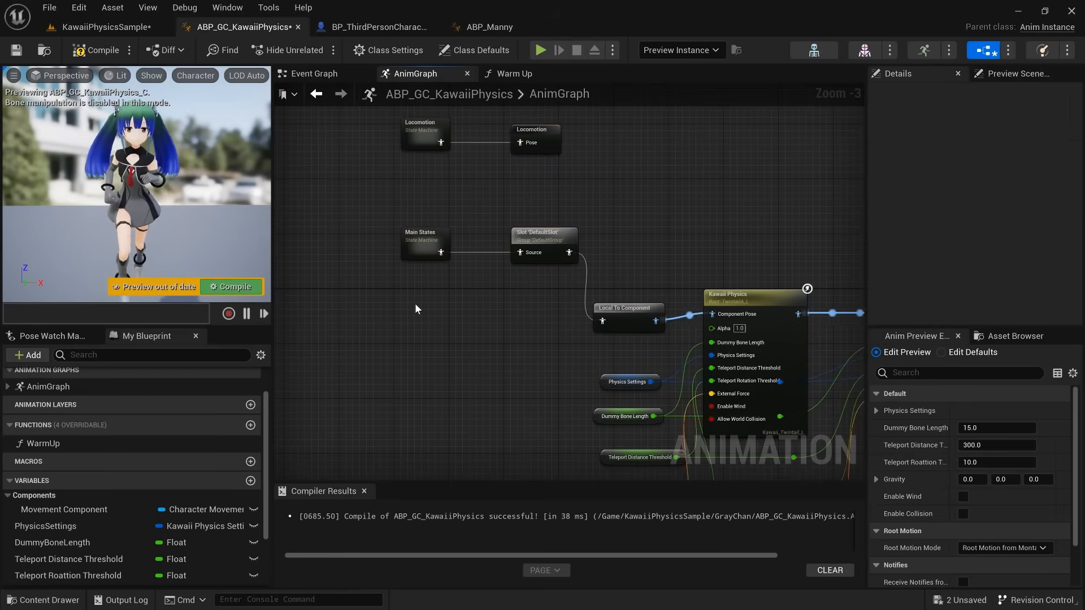
{"action": "left_click", "coordinate": [540, 50]}
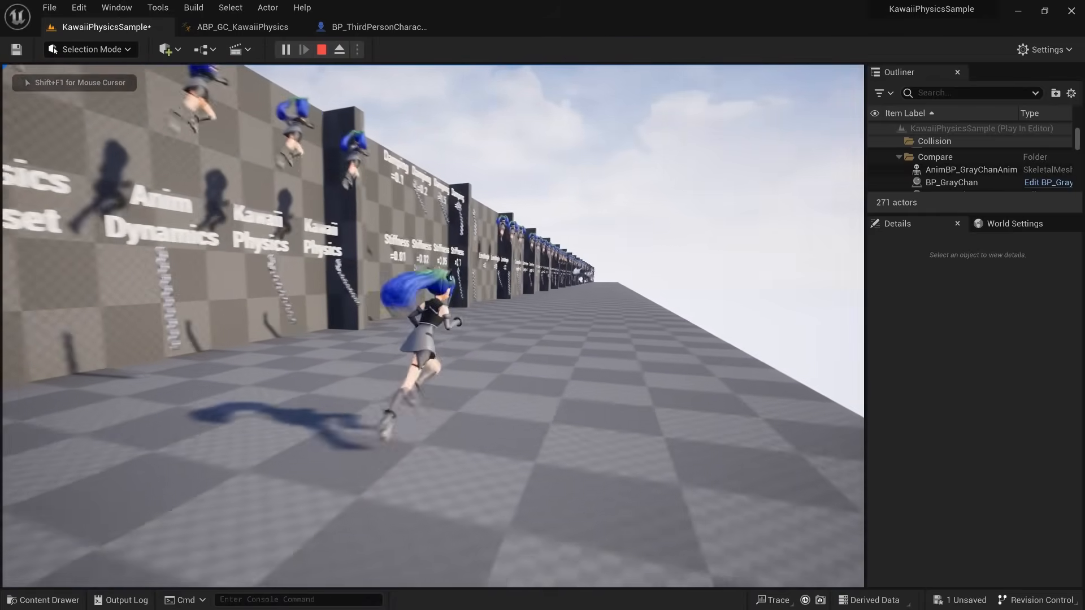
- Preview MM_Land and MM_T_Pose retargeted onto GrayChan, then show KawaiiPhysics GitHub releases
{"action": "left_click", "coordinate": [912, 26]}
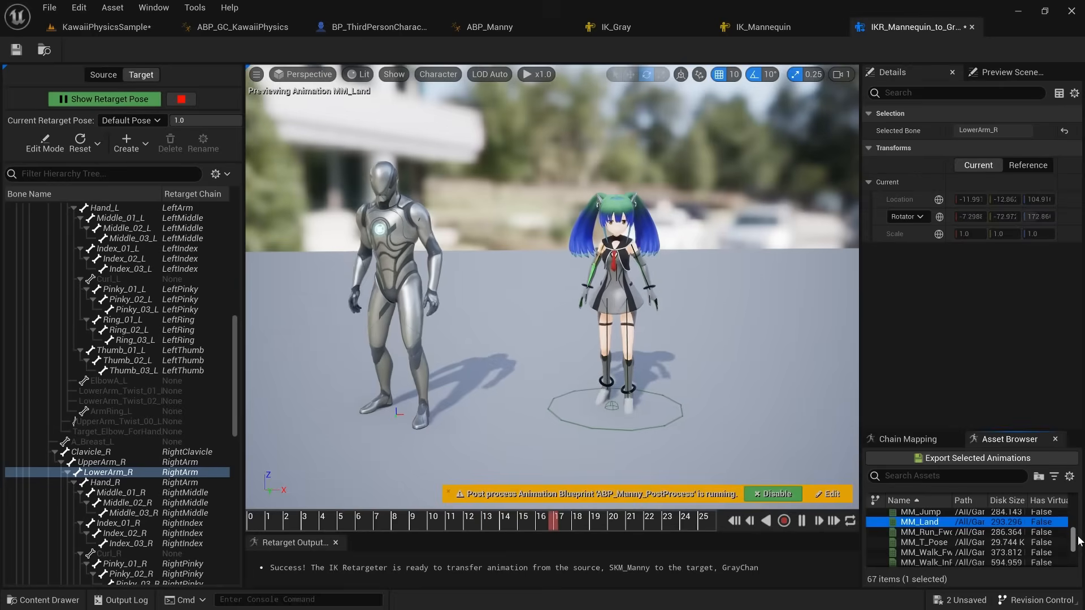
{"action": "left_click", "coordinate": [923, 541]}
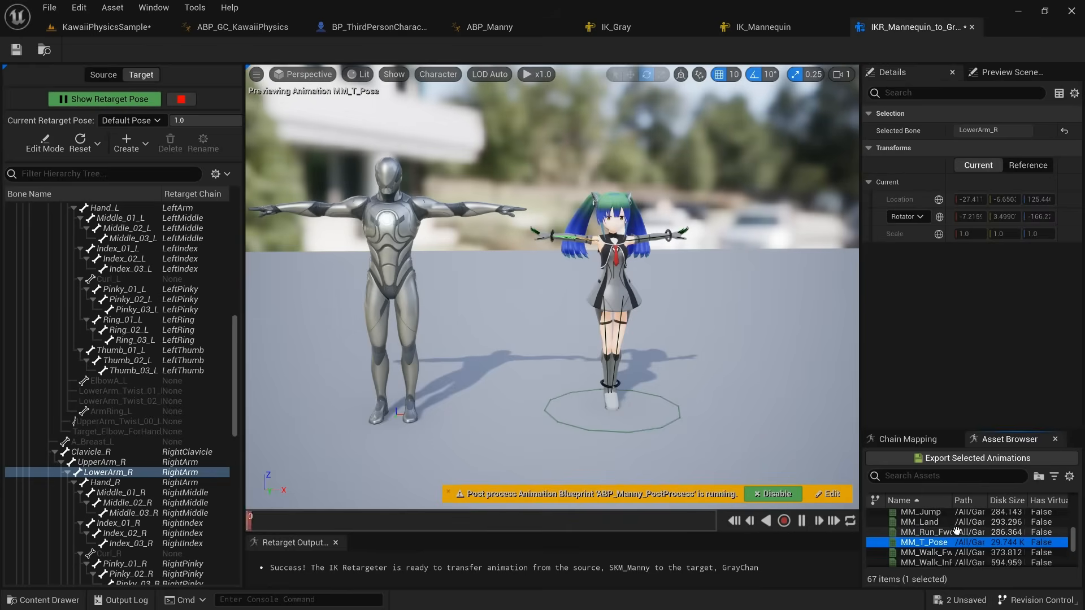
{"action": "left_click", "coordinate": [976, 457]}
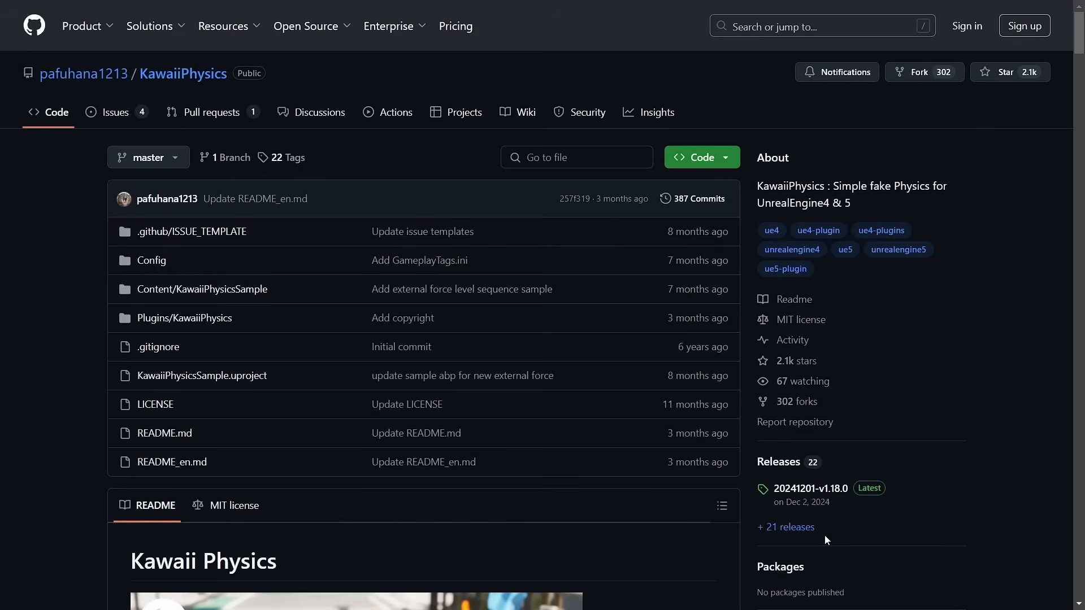
{"action": "left_click", "coordinate": [786, 527]}
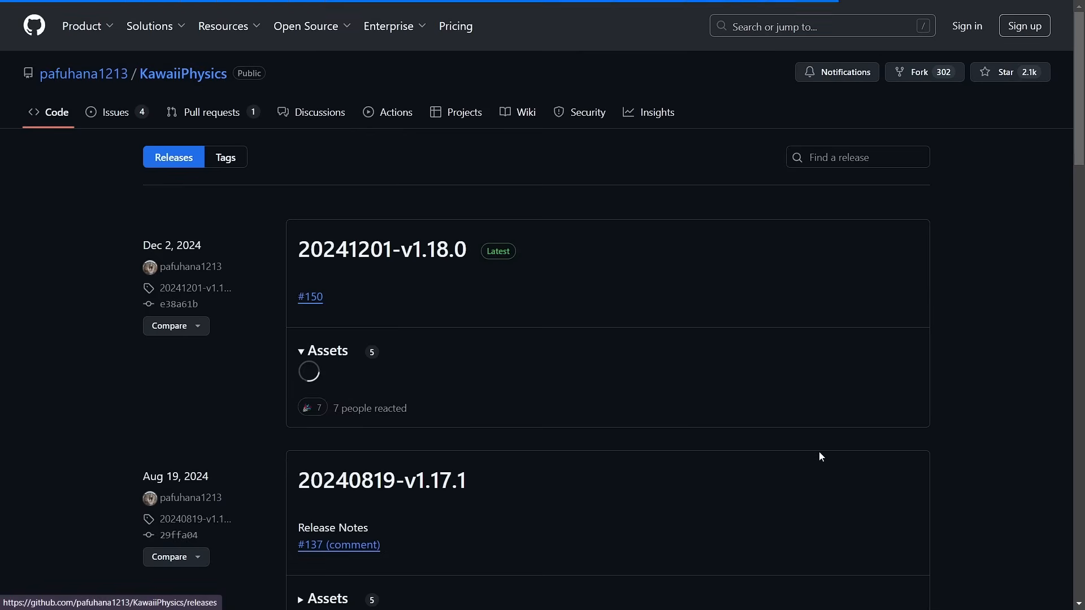